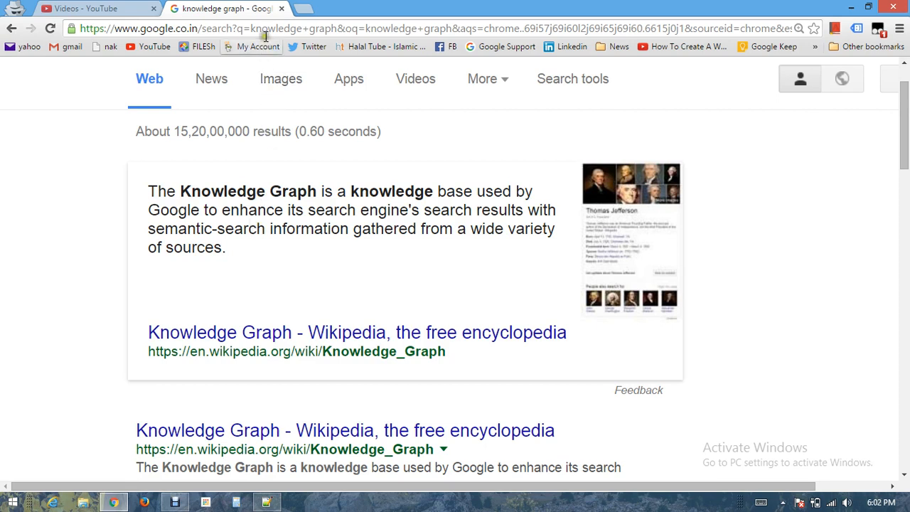
# Replace the address-bar query with a Google search for 'tom cruise'
pyautogui.click(267, 31)
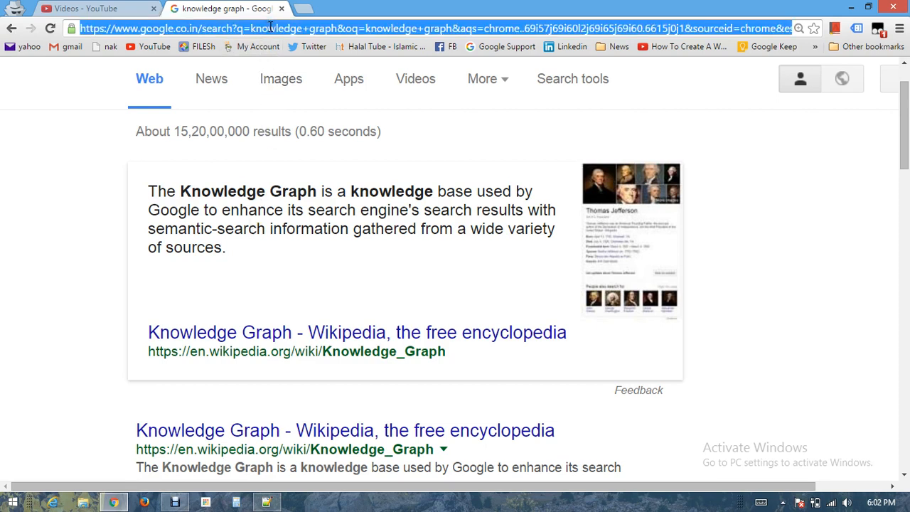
pyautogui.write('tom+cruis')
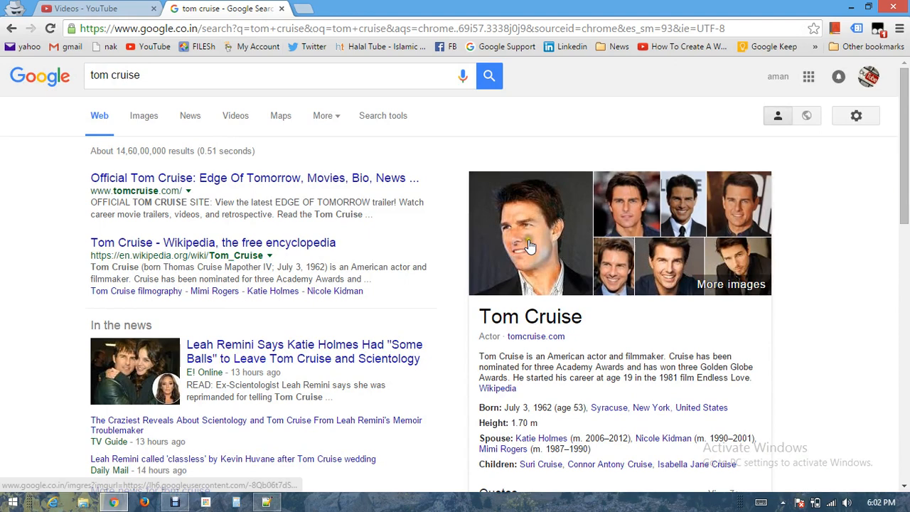
pyautogui.scroll(-3)
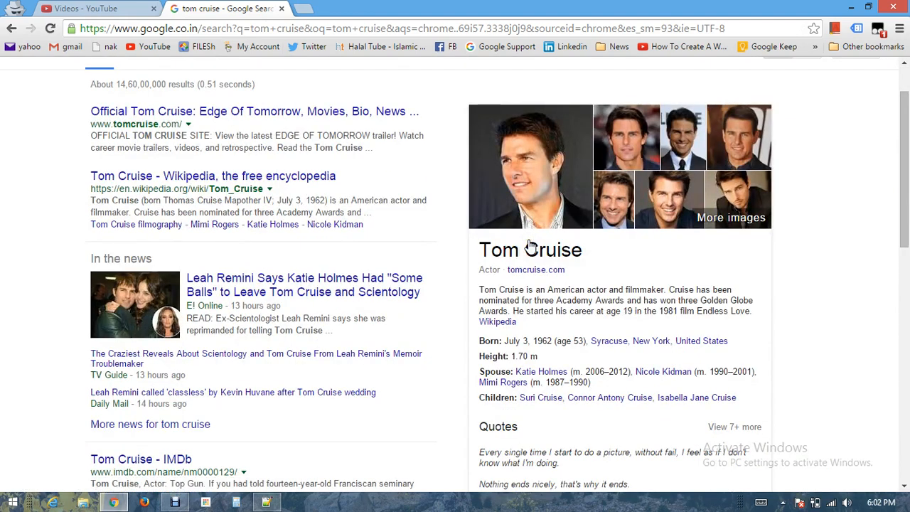
pyautogui.scroll(-3)
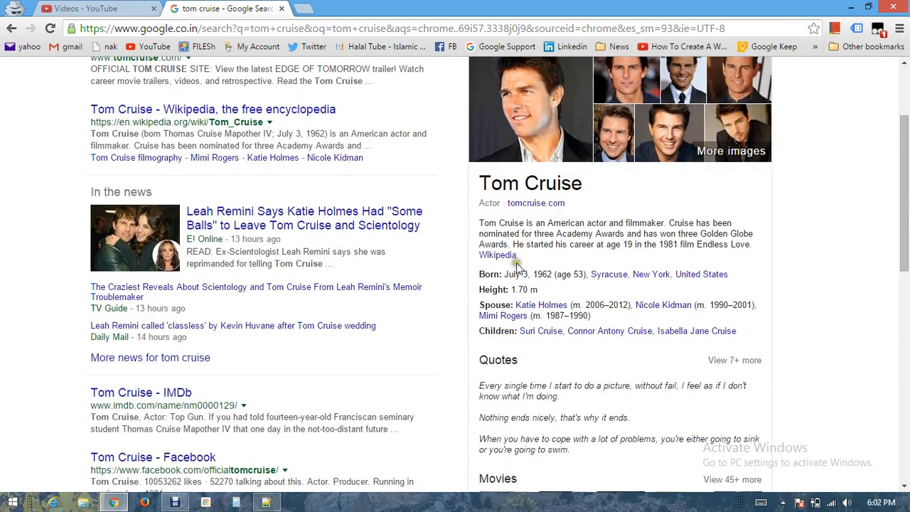
pyautogui.moveTo(497, 259)
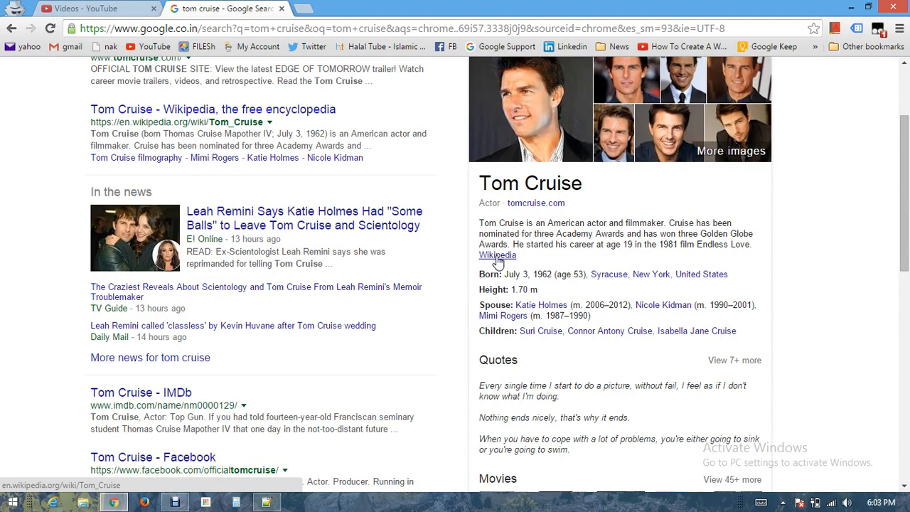
pyautogui.moveTo(494, 255)
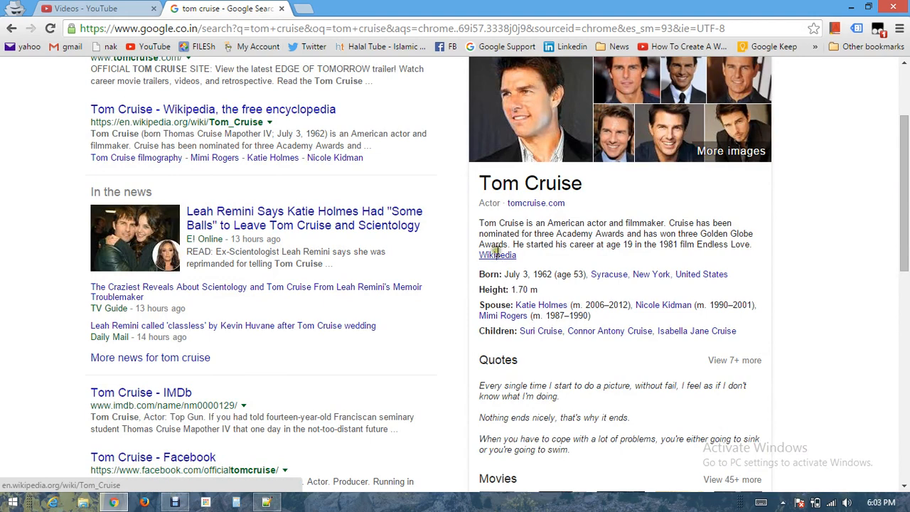
pyautogui.moveTo(478, 221); pyautogui.dragTo(549, 245)
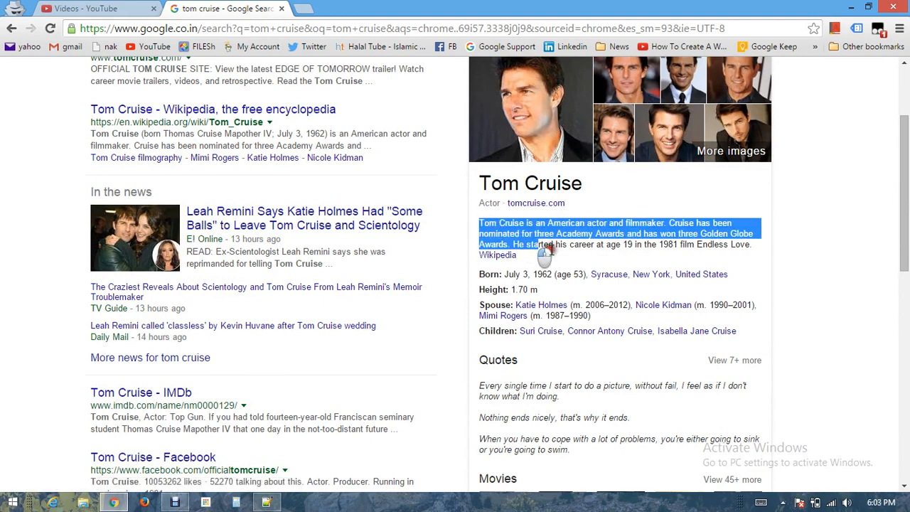
pyautogui.scroll(-3)
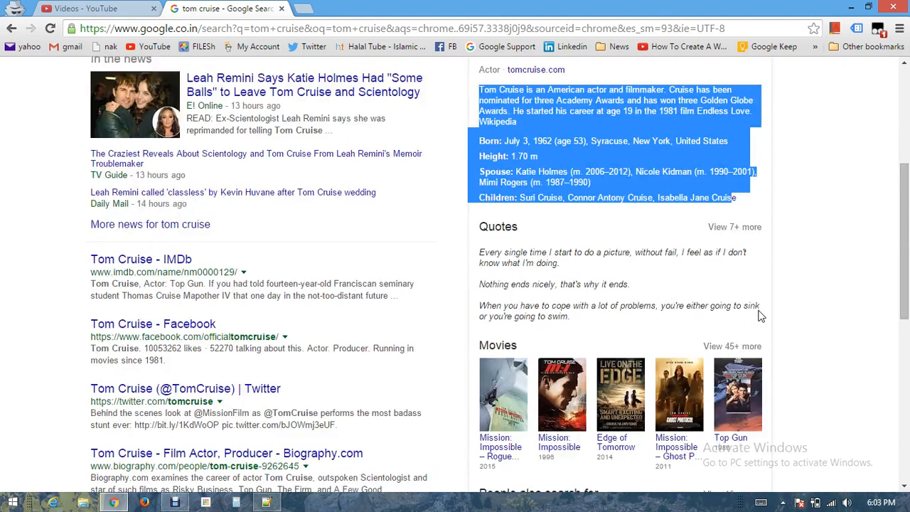
pyautogui.moveTo(545, 250)
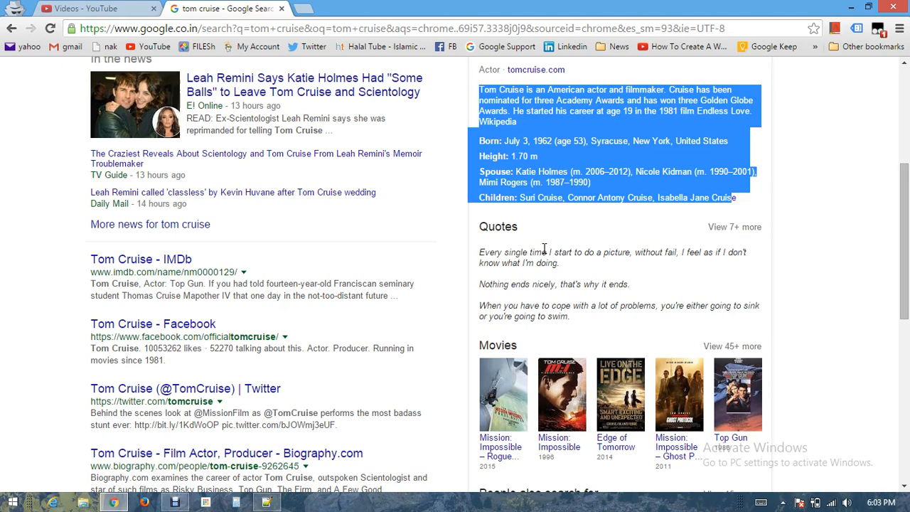
pyautogui.scroll(-3)
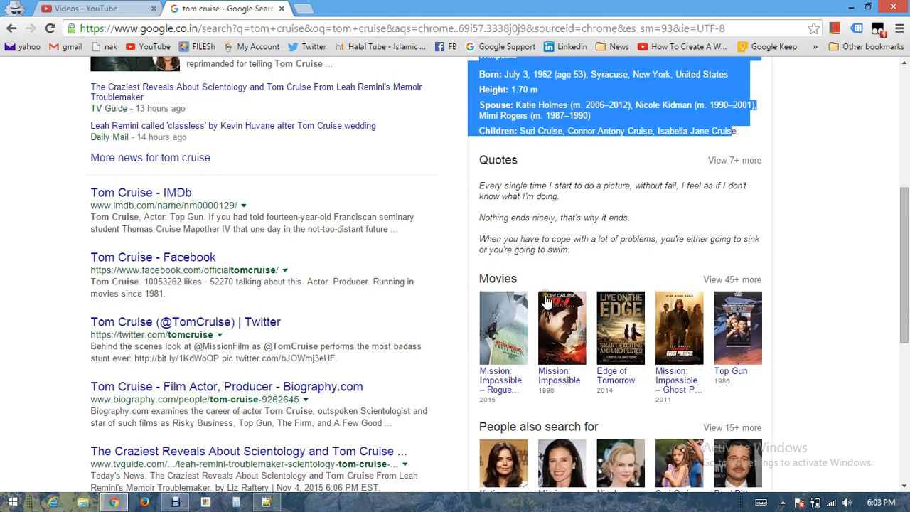
pyautogui.scroll(-3)
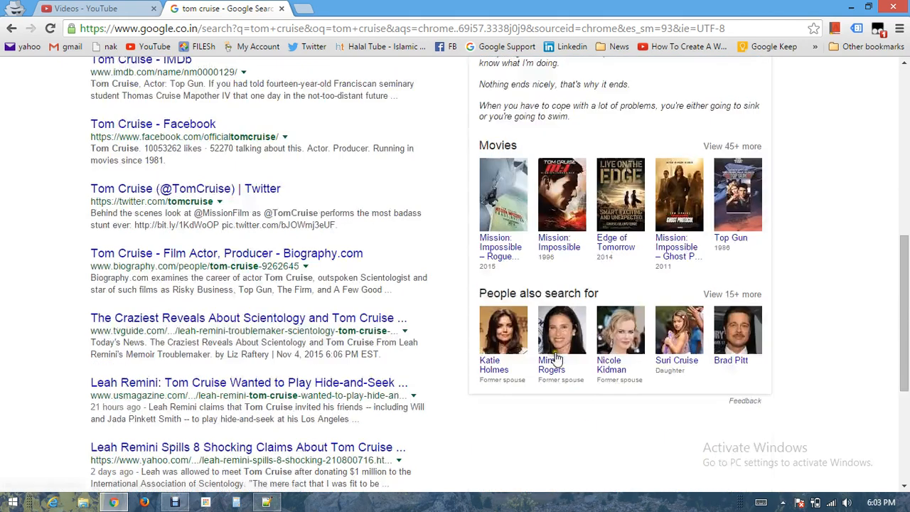
pyautogui.moveTo(554, 353)
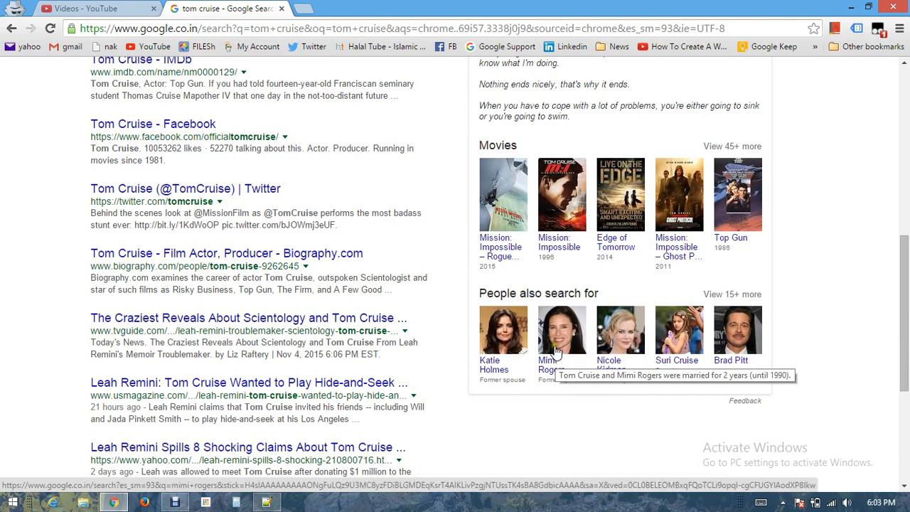
pyautogui.moveTo(477, 330)
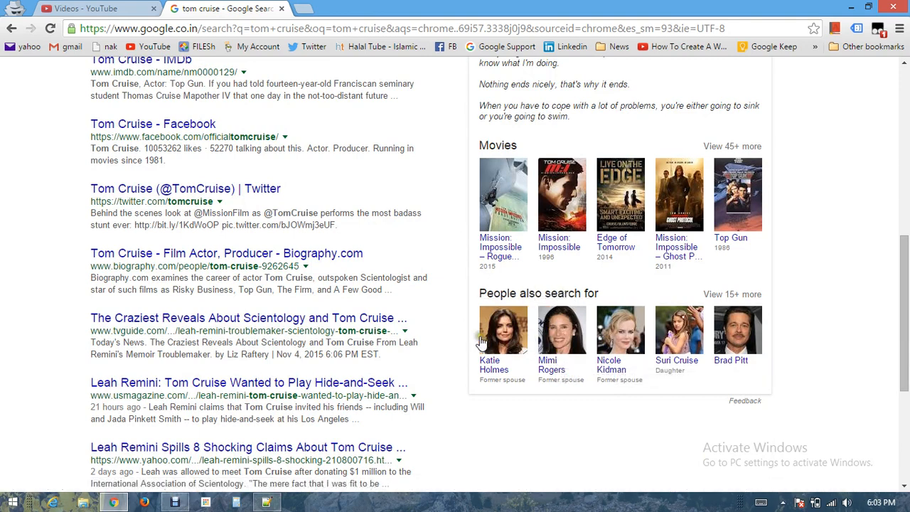
pyautogui.moveTo(817, 375)
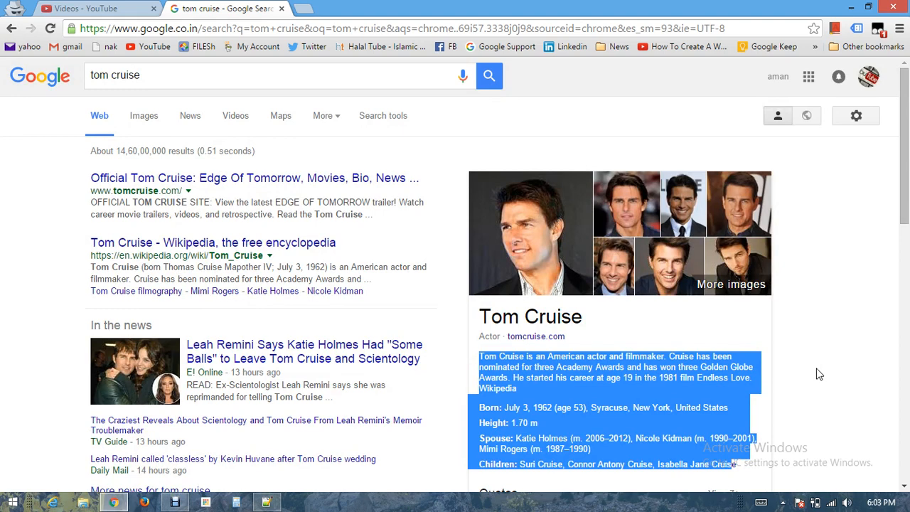
pyautogui.moveTo(173, 66)
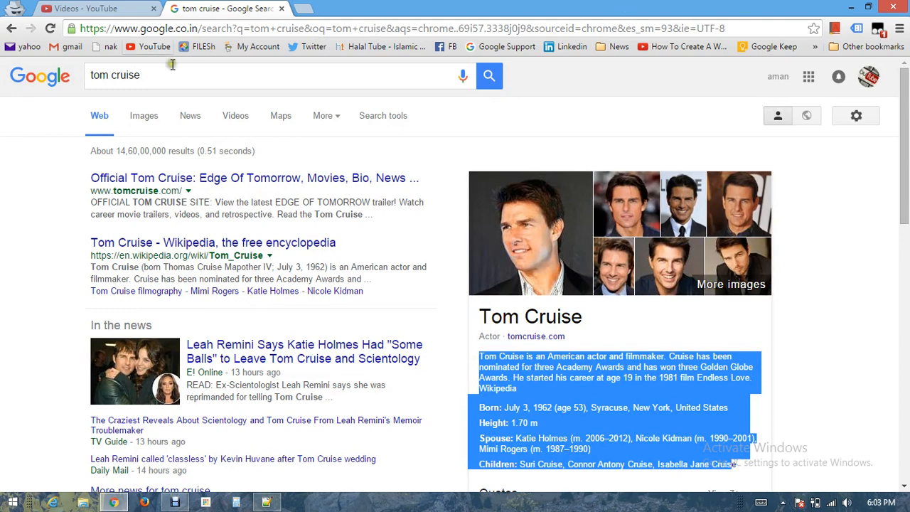
# Run a Google search for 'facebook' to show the Facebook, Inc. company panel
pyautogui.write('facebook')
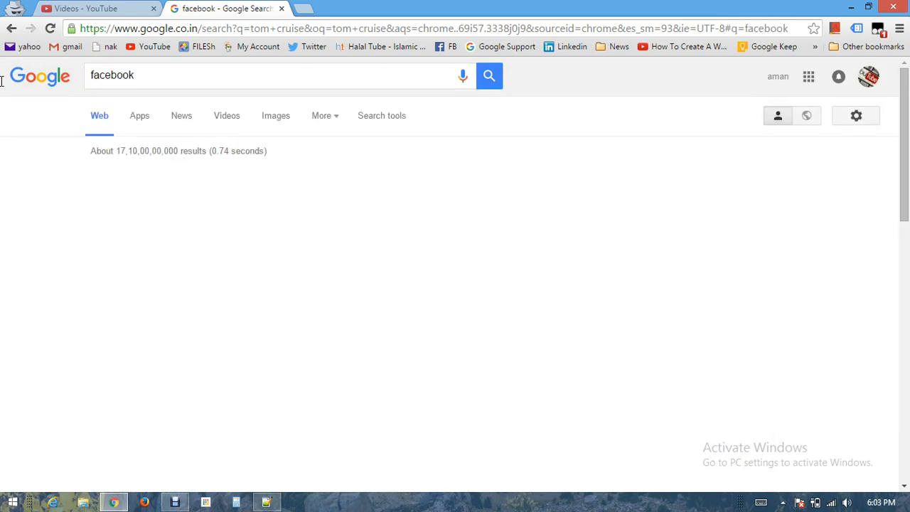
pyautogui.click(487, 75)
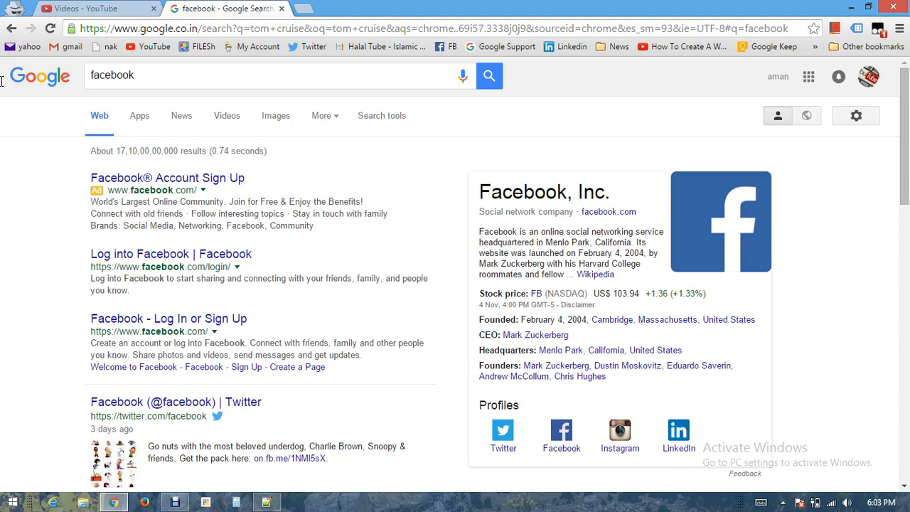
pyautogui.moveTo(763, 298)
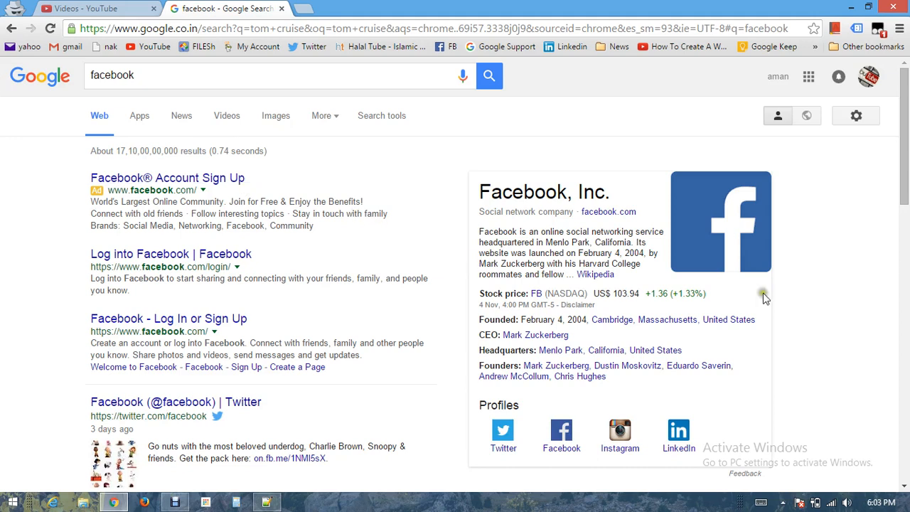
pyautogui.moveTo(766, 298)
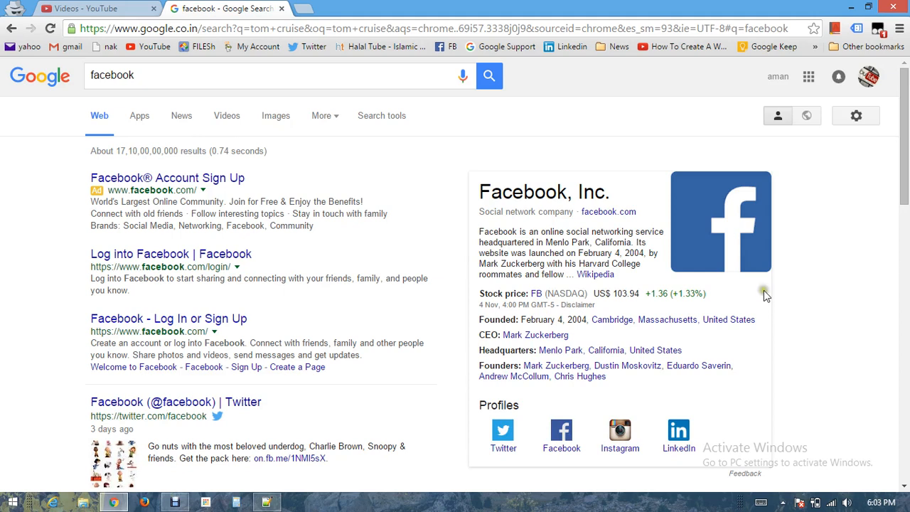
pyautogui.moveTo(682, 310)
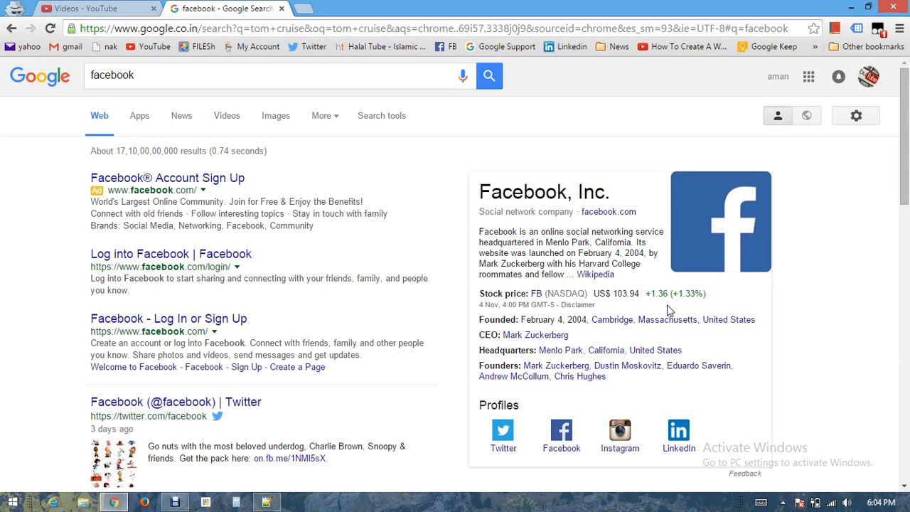
pyautogui.moveTo(426, 398)
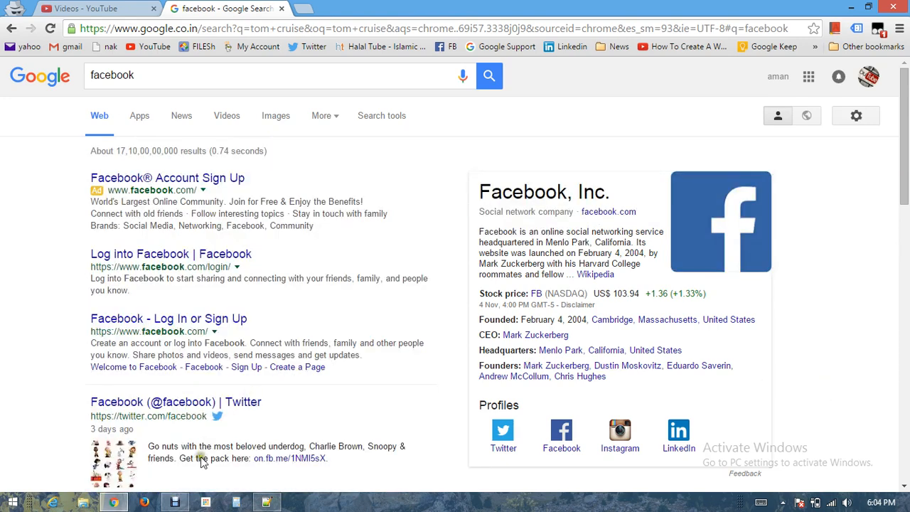
# Switch to the 'How to get a Knowledge Graph.txt' notes in Notepad++
pyautogui.click(264, 500)
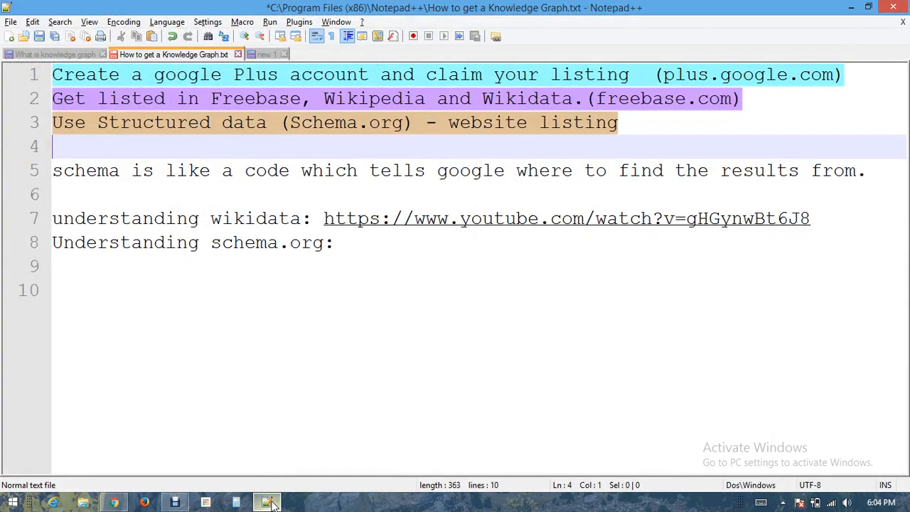
pyautogui.click(441, 367)
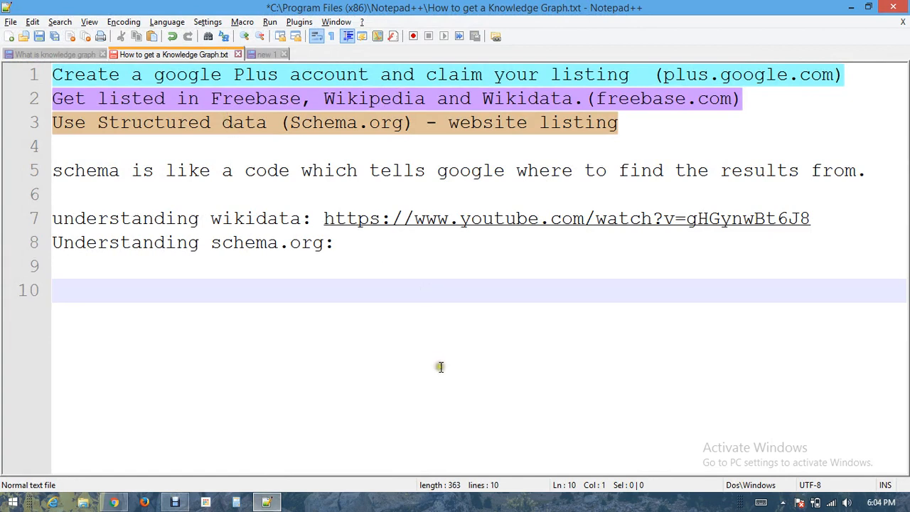
pyautogui.click(57, 74)
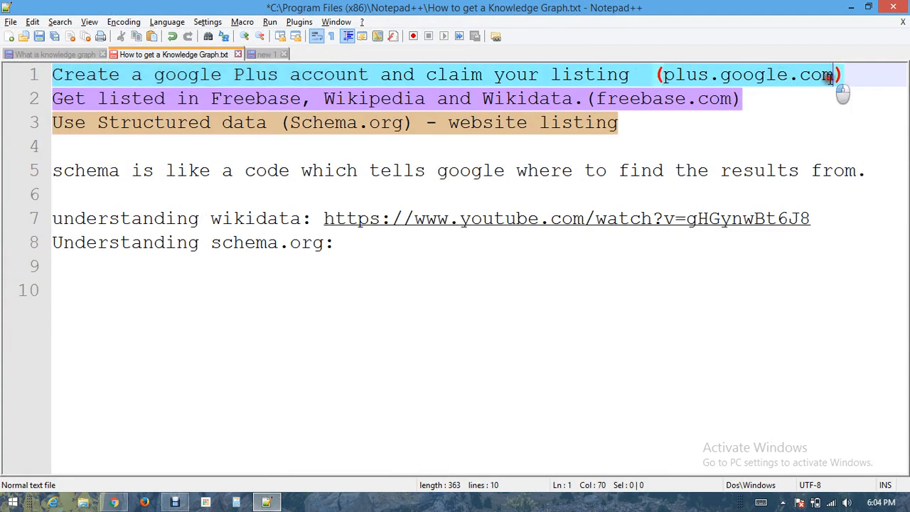
# Highlight the plus.google.com address and the 'claim your listing' phrase on line 1
pyautogui.moveTo(827, 74); pyautogui.dragTo(660, 74)
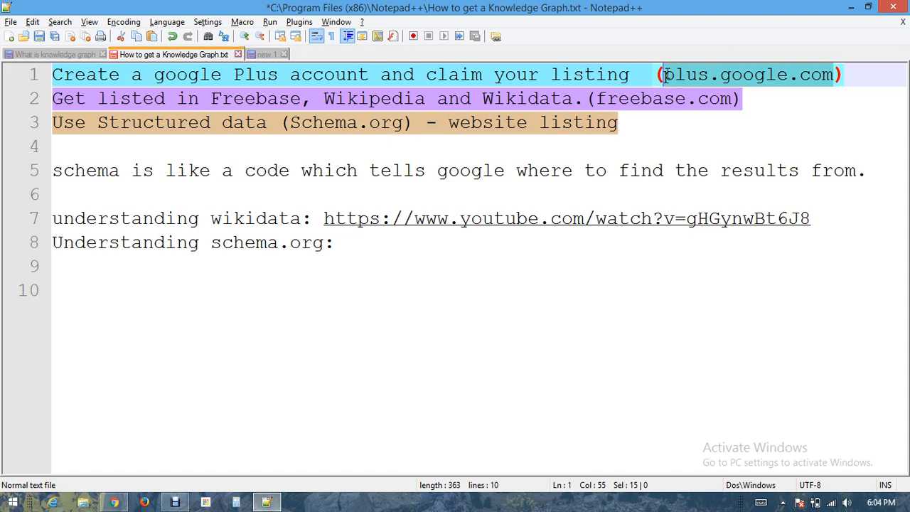
pyautogui.click(623, 74)
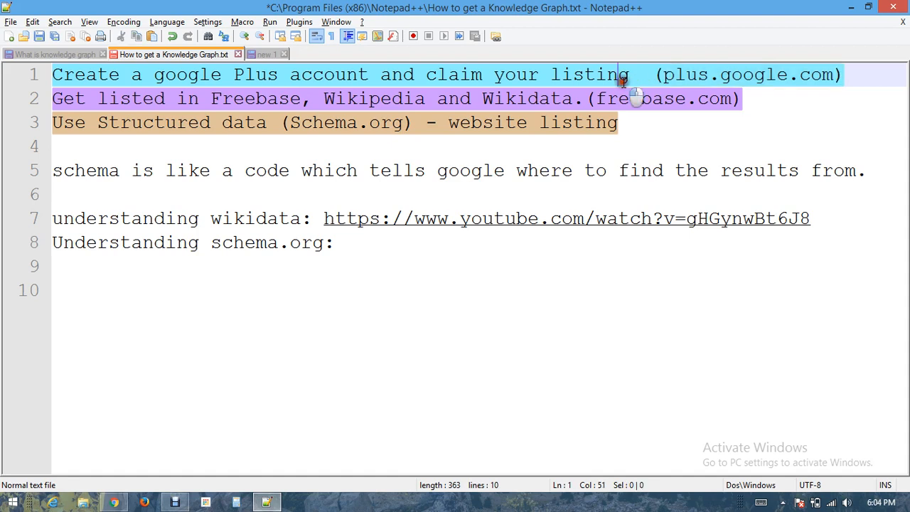
pyautogui.click(440, 74)
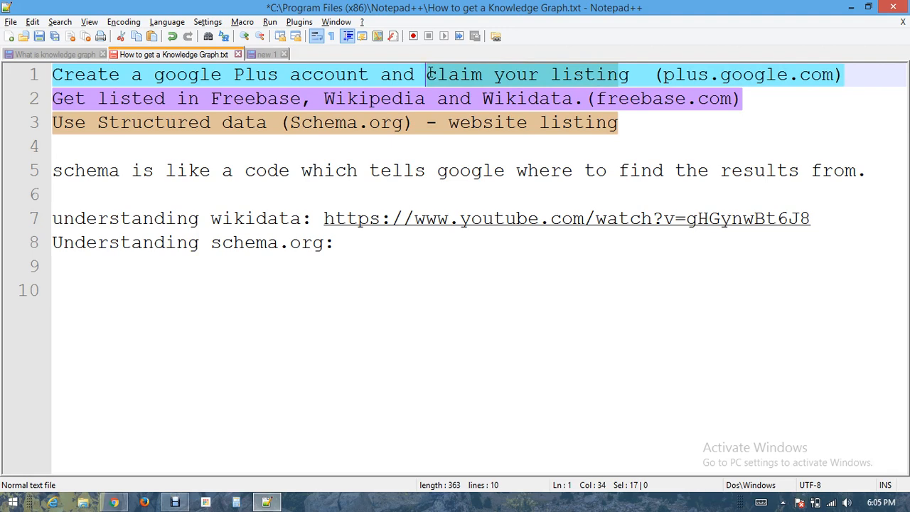
pyautogui.moveTo(432, 75)
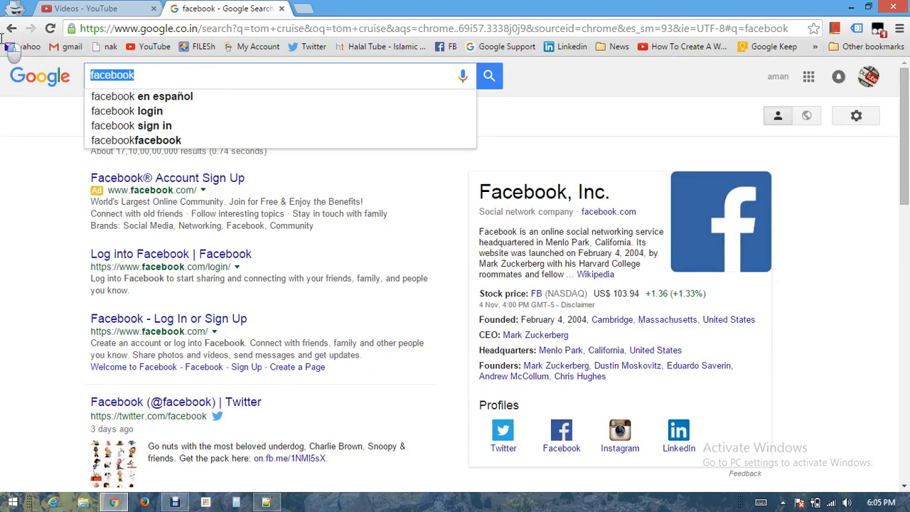
pyautogui.moveTo(12, 31)
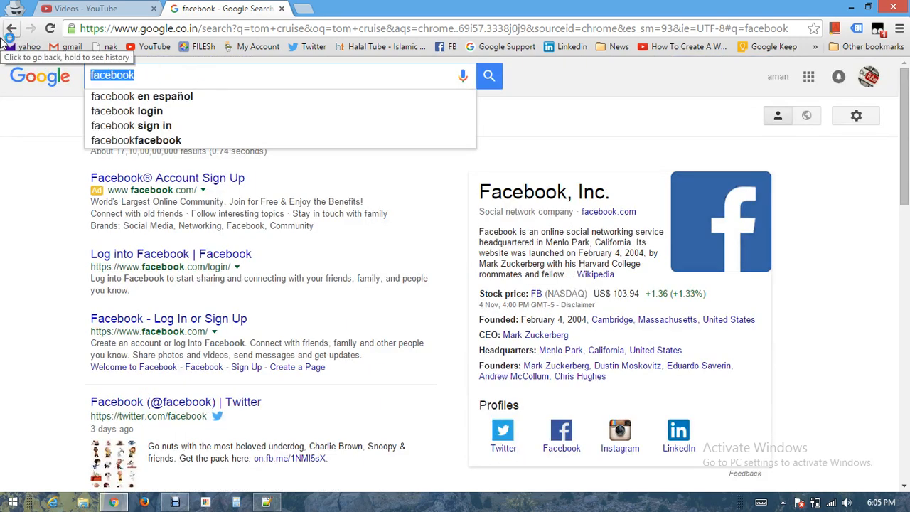
# Run a Google search for 'honda'
pyautogui.write('mic')
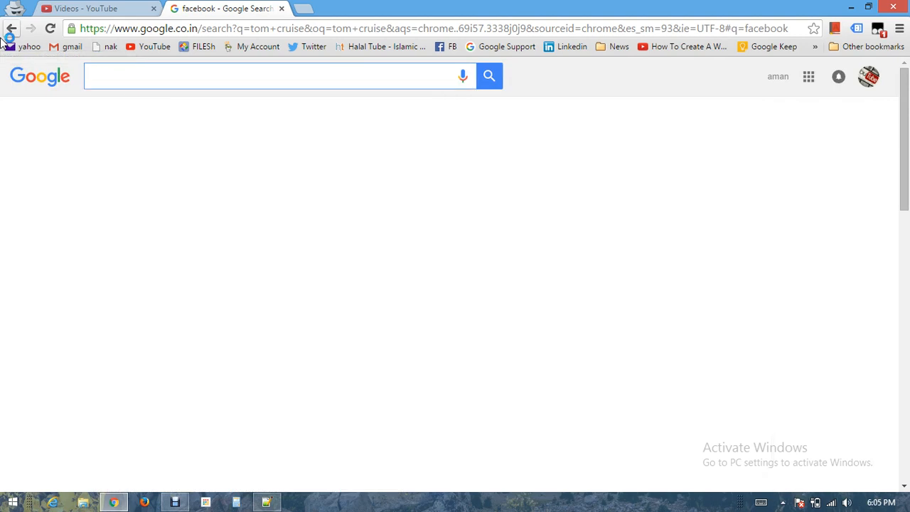
pyautogui.write('hlm')
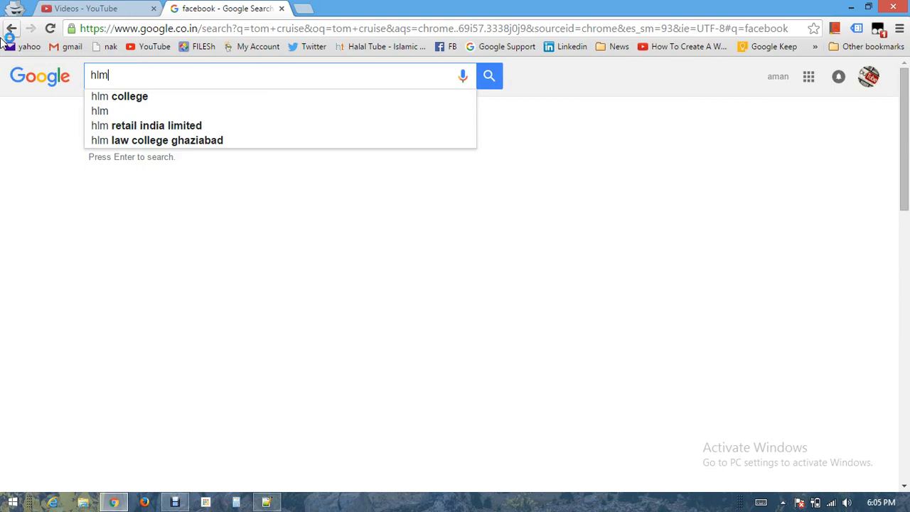
pyautogui.write('honda')
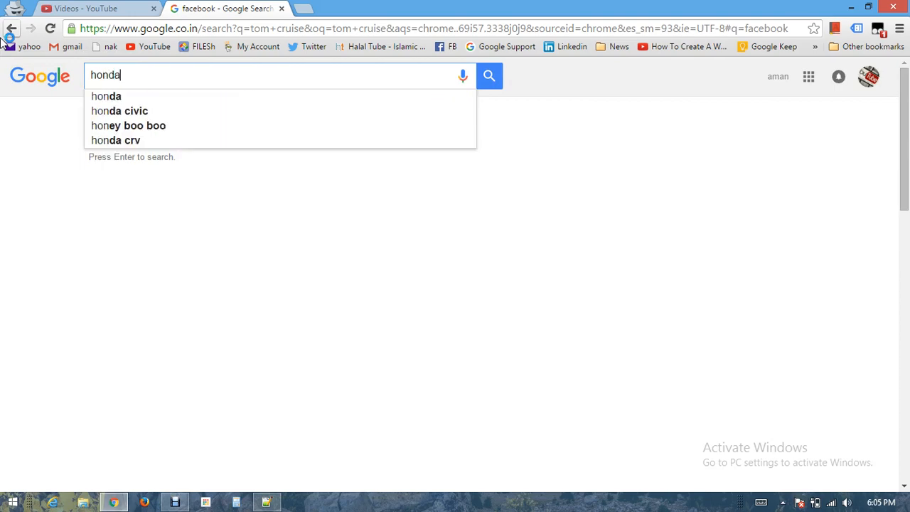
pyautogui.press('Enter')
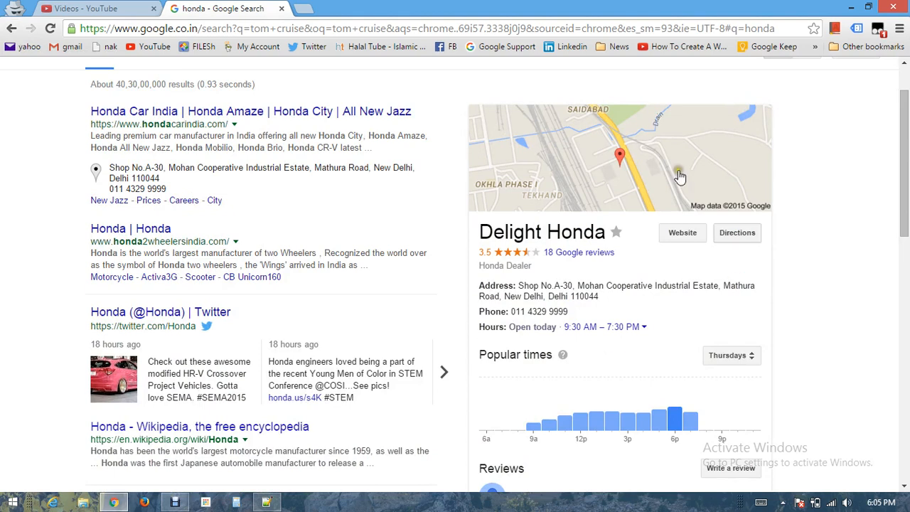
pyautogui.moveTo(631, 126)
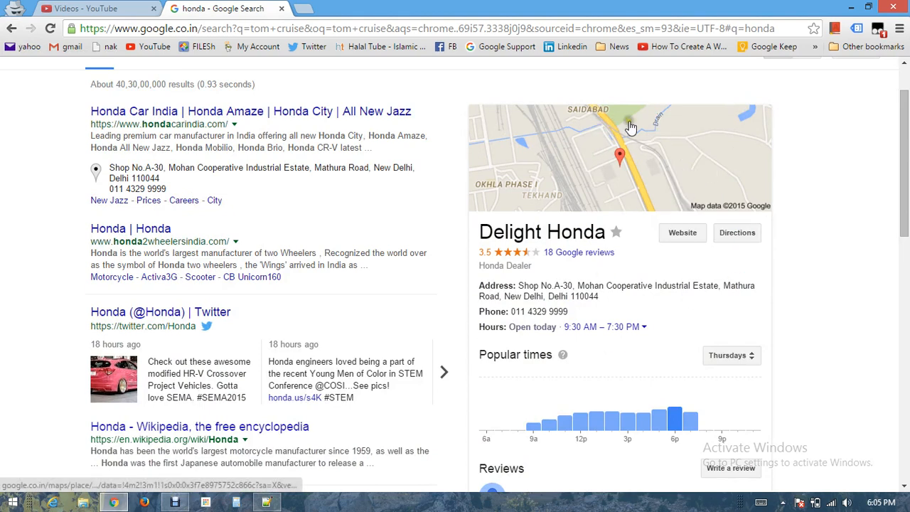
pyautogui.moveTo(608, 133)
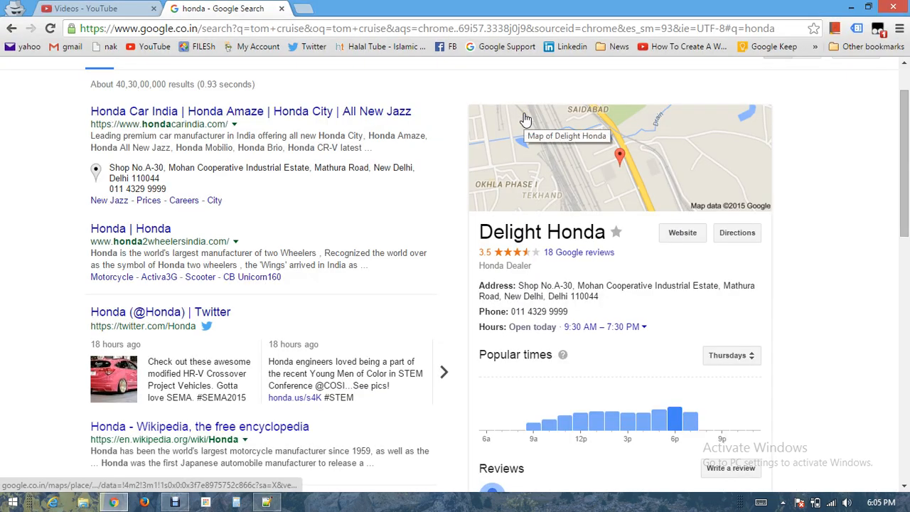
pyautogui.moveTo(489, 132)
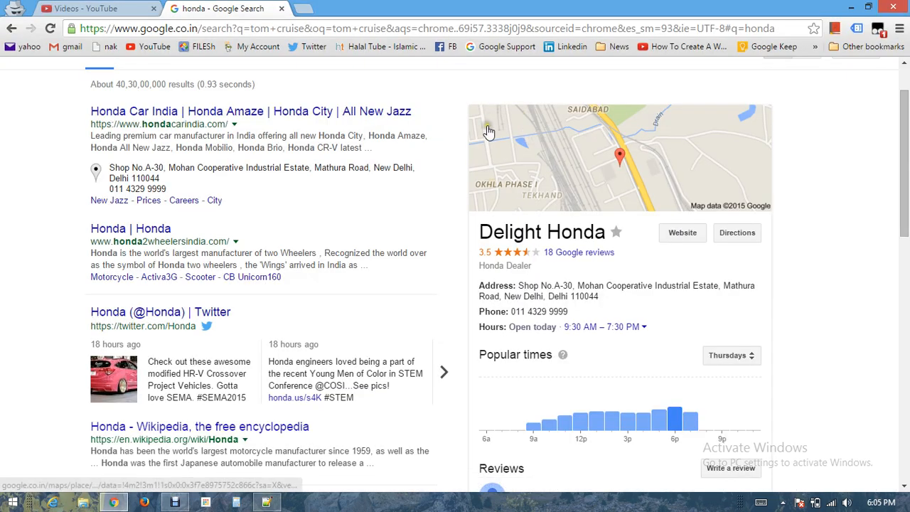
pyautogui.moveTo(488, 132)
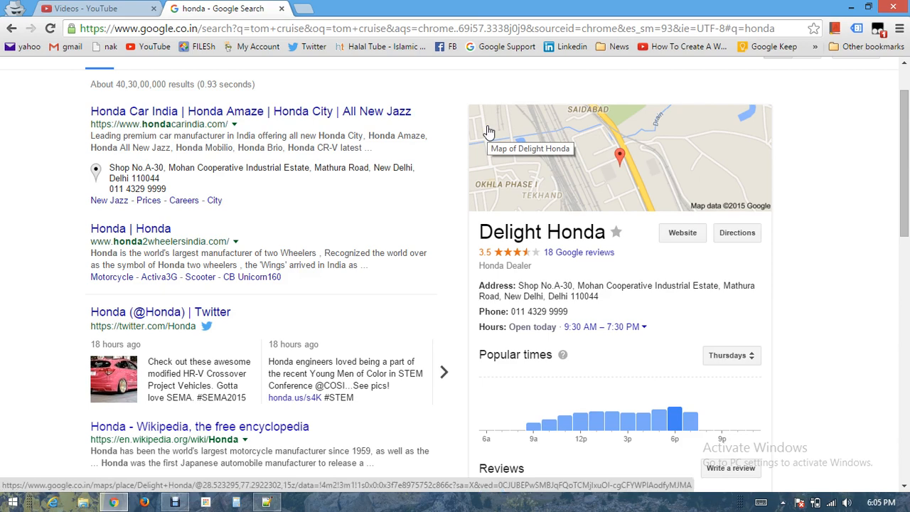
# Scroll down to the Delight Honda dealer panel with its map, hours and popular times
pyautogui.scroll(-3)
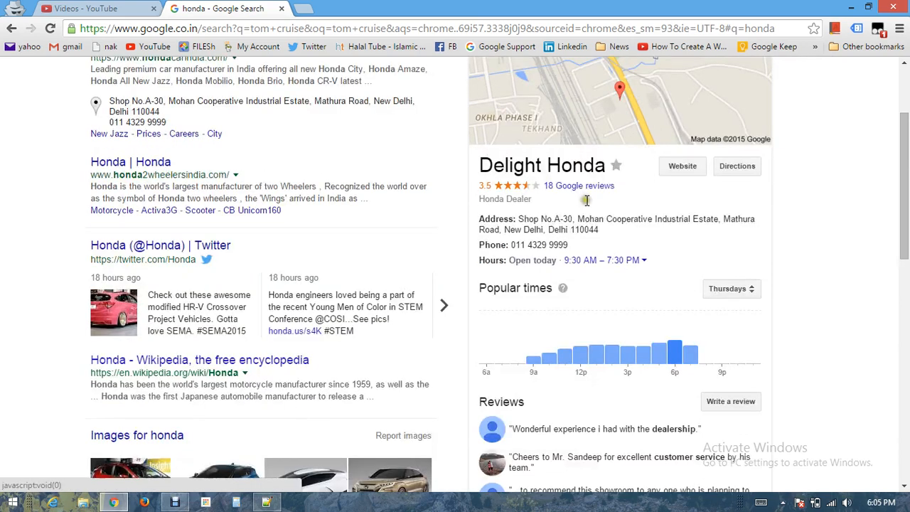
pyautogui.scroll(-3)
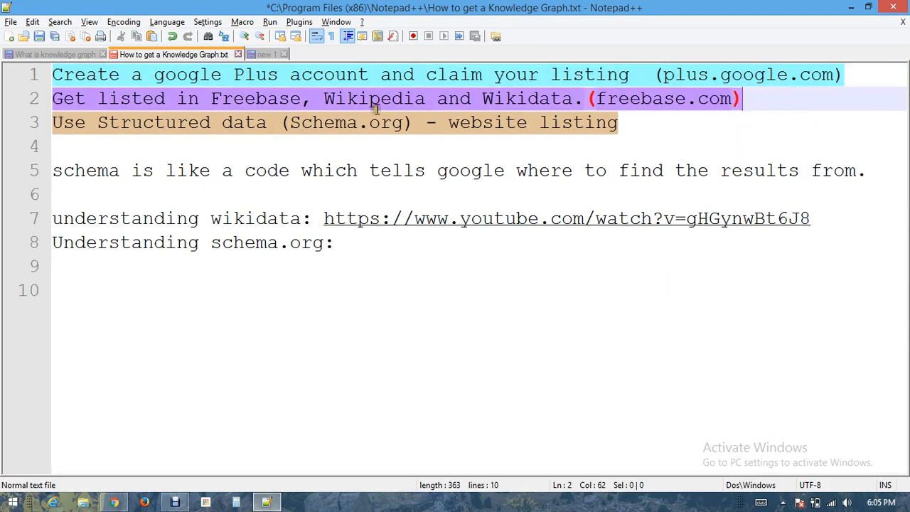
pyautogui.doubleClick(241, 98)
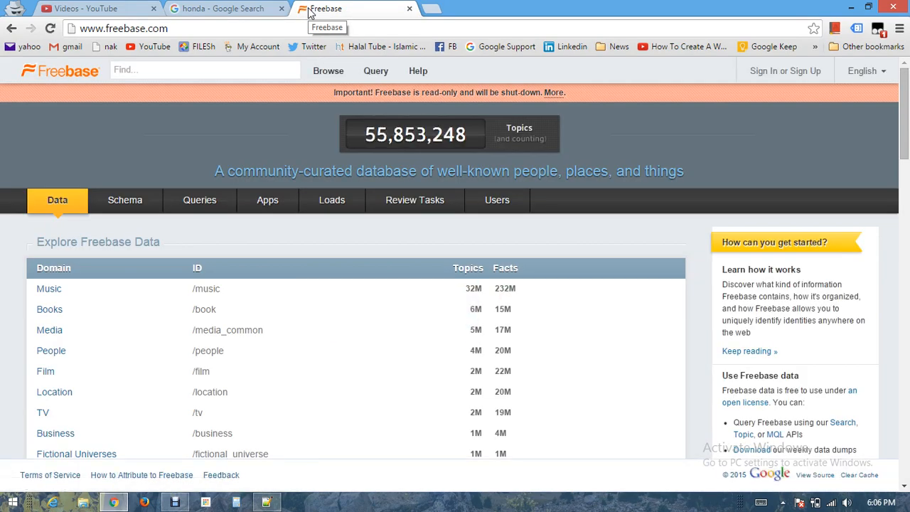
pyautogui.moveTo(401, 275)
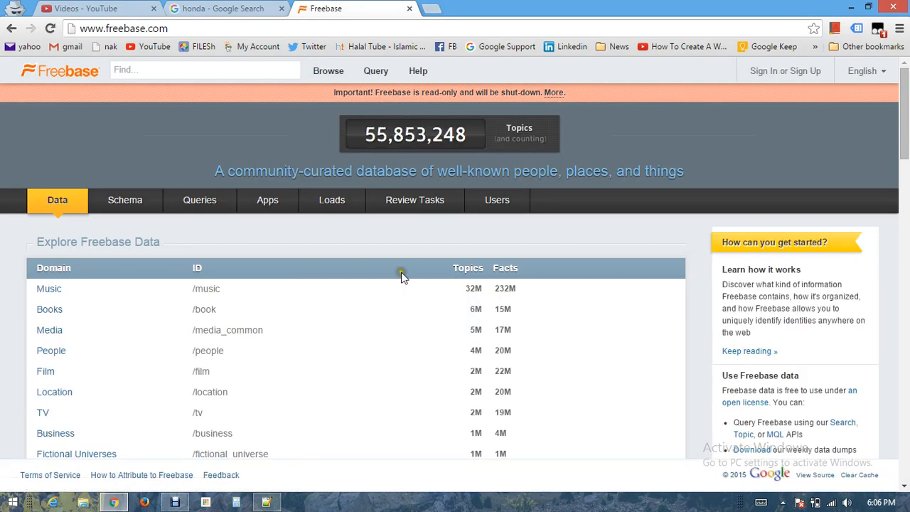
pyautogui.moveTo(608, 177)
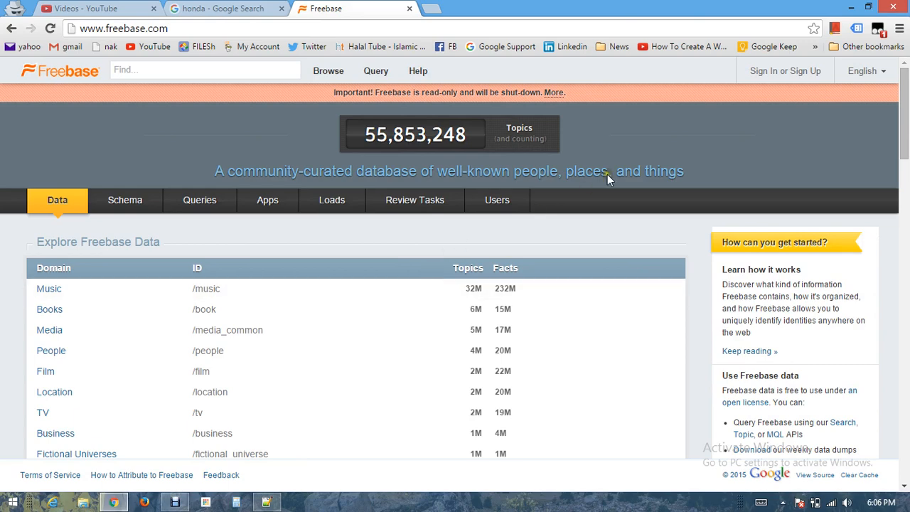
pyautogui.moveTo(805, 71)
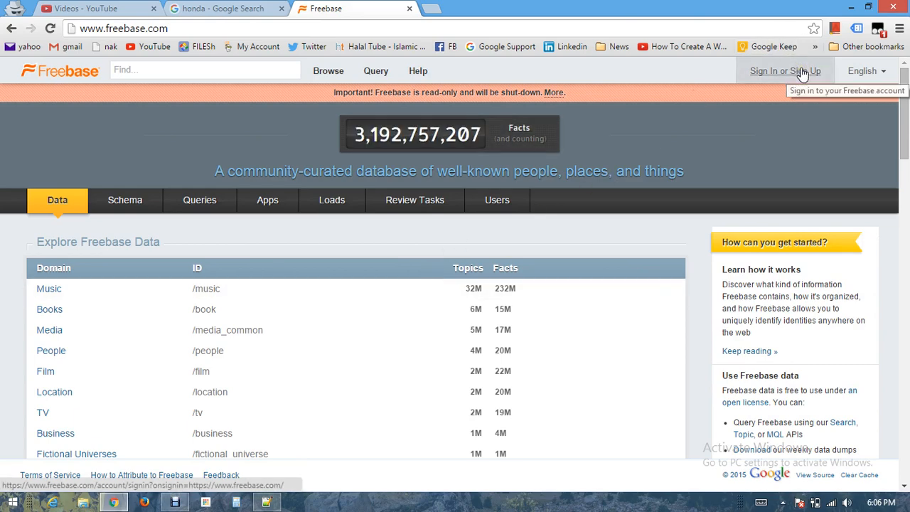
pyautogui.moveTo(236, 12)
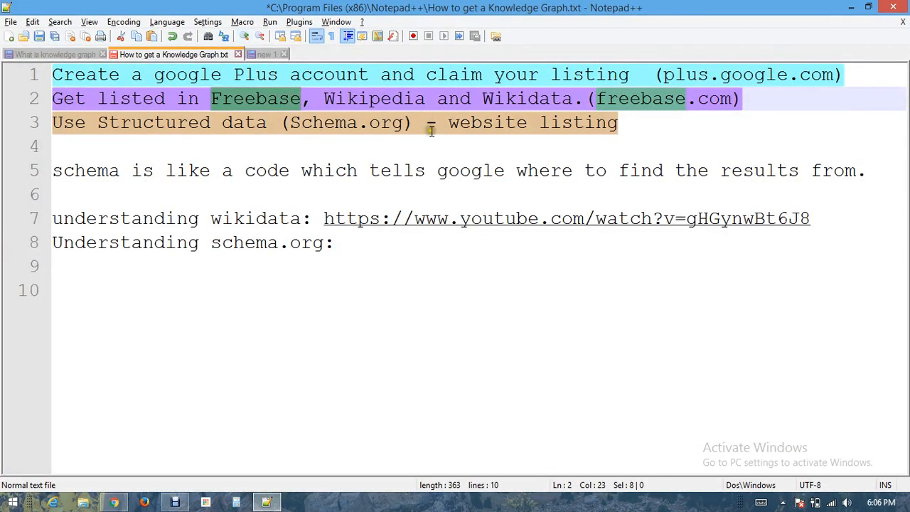
# Mark the word Wikipedia on line 2 of the notes and switch back toward Chrome
pyautogui.doubleClick(375, 98)
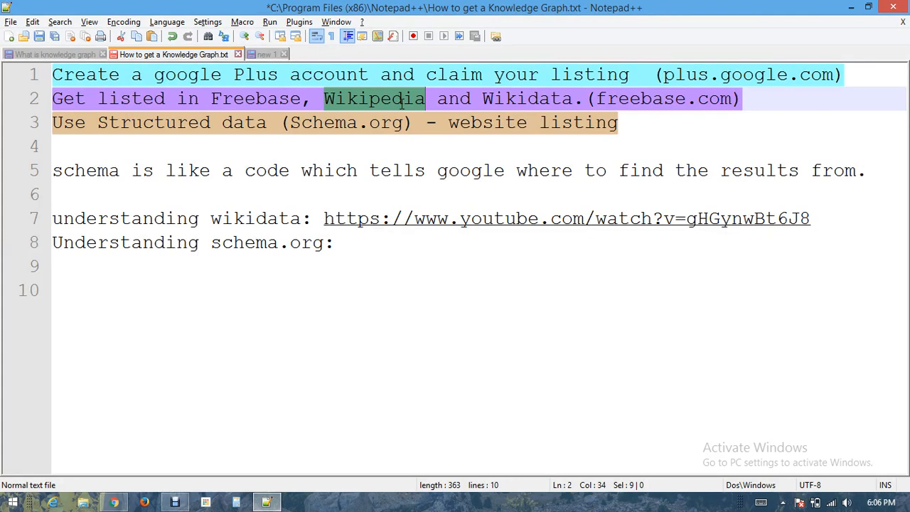
pyautogui.press('alt+tab')
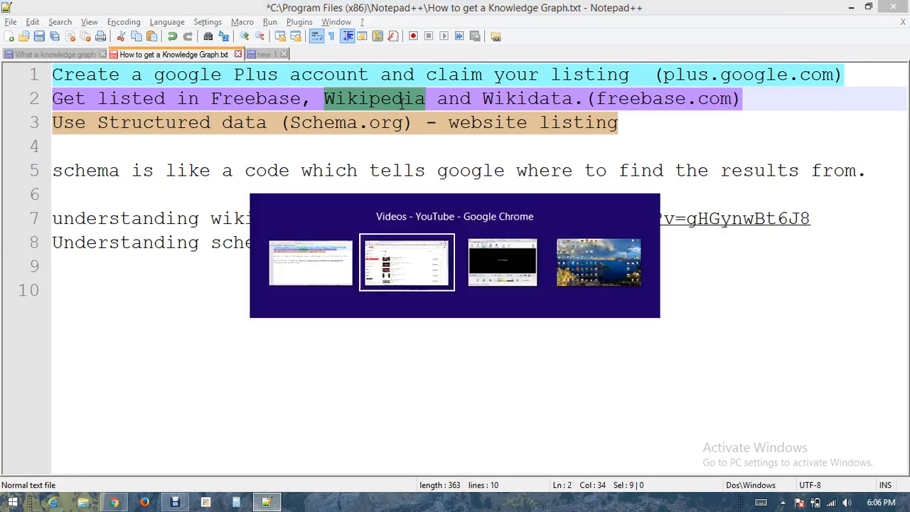
# Replace the query with a Google search for 'leonardo da vinci'
pyautogui.click(406, 262)
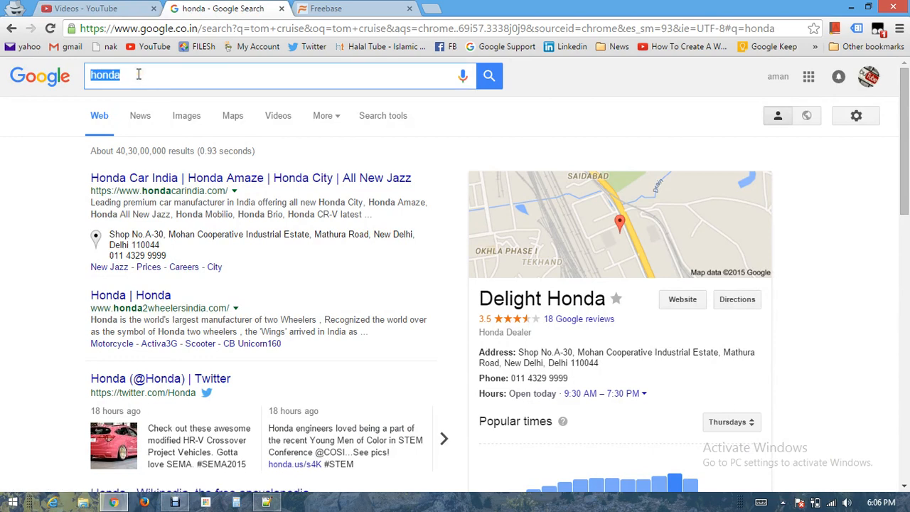
pyautogui.write('d')
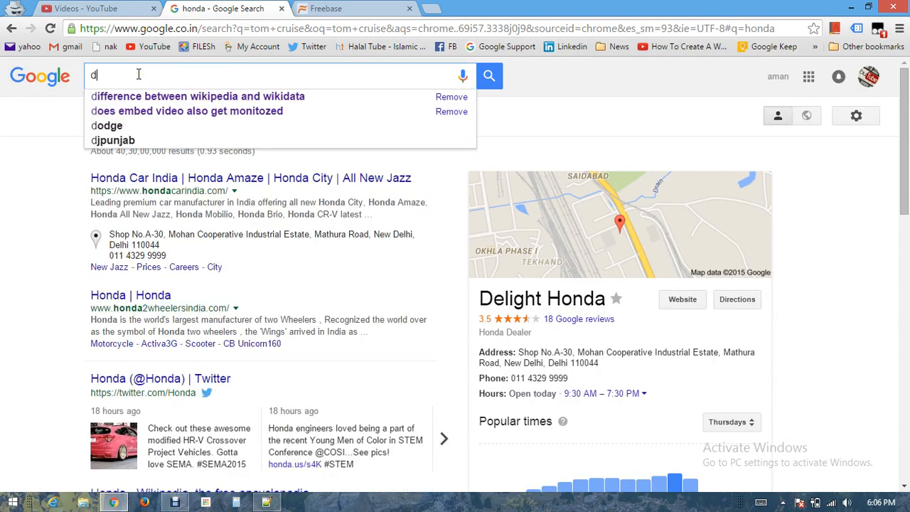
pyautogui.write('leol')
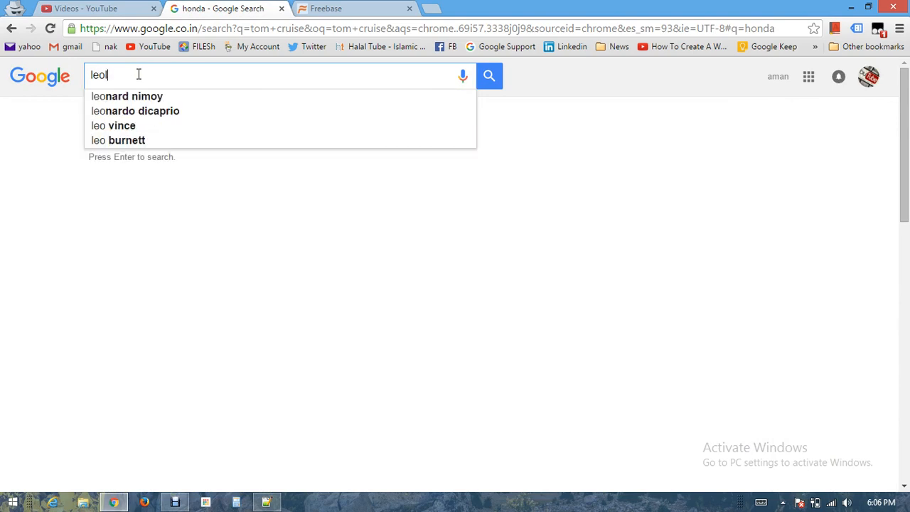
pyautogui.write('nardo da vinci')
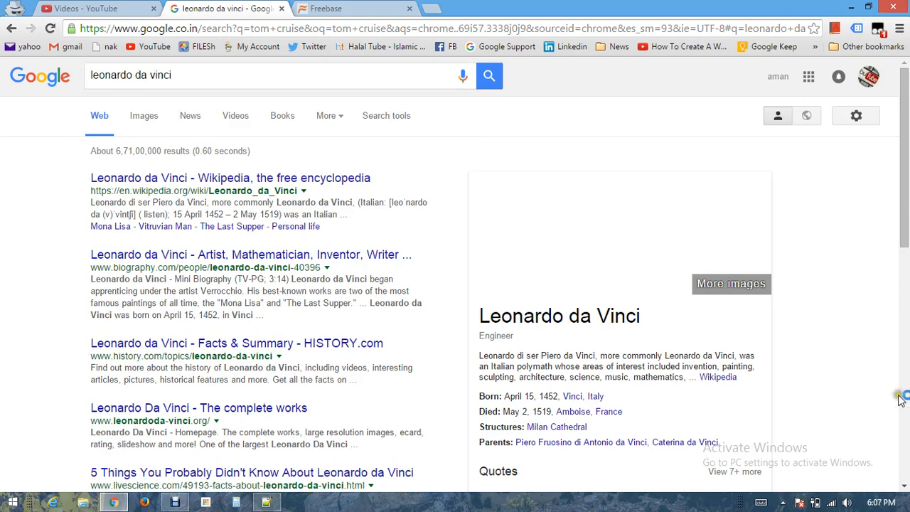
# Scroll through his knowledge panel's quotes, artwork and related people, then return to the notes
pyautogui.scroll(-3)
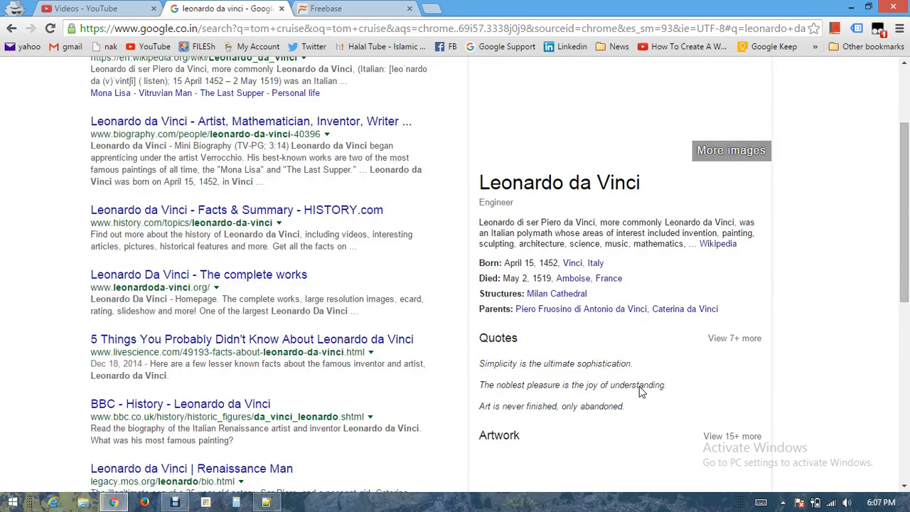
pyautogui.moveTo(716, 244)
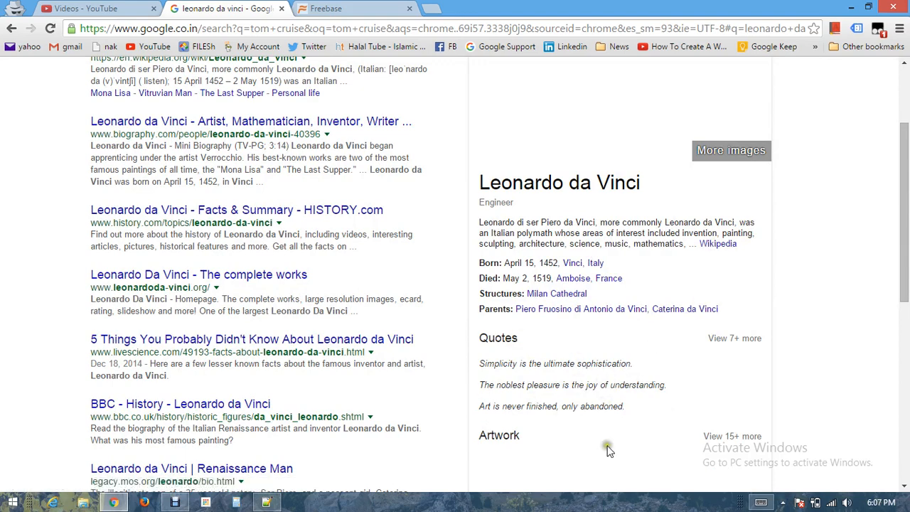
pyautogui.scroll(-3)
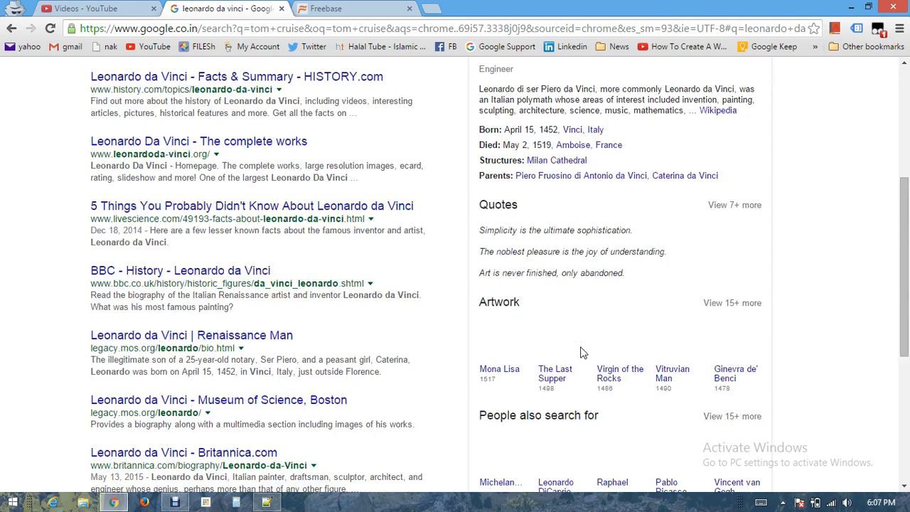
pyautogui.scroll(-3)
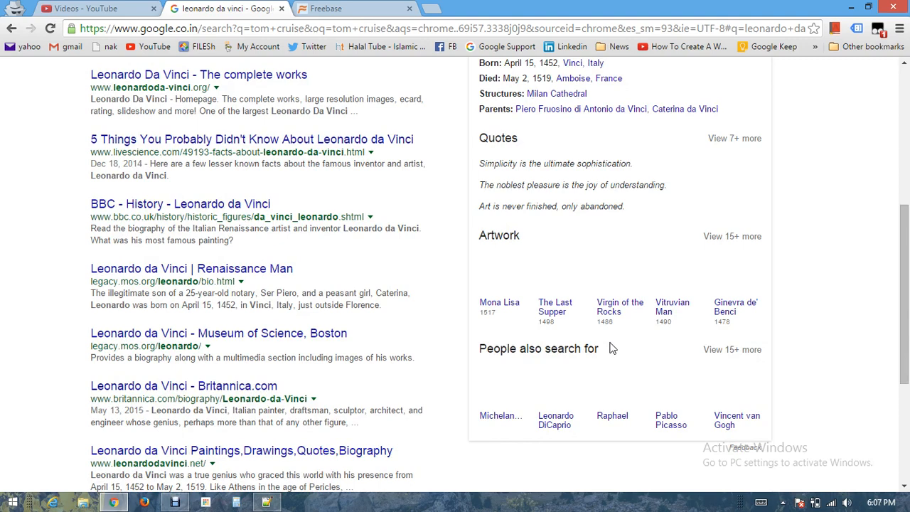
pyautogui.moveTo(121, 8)
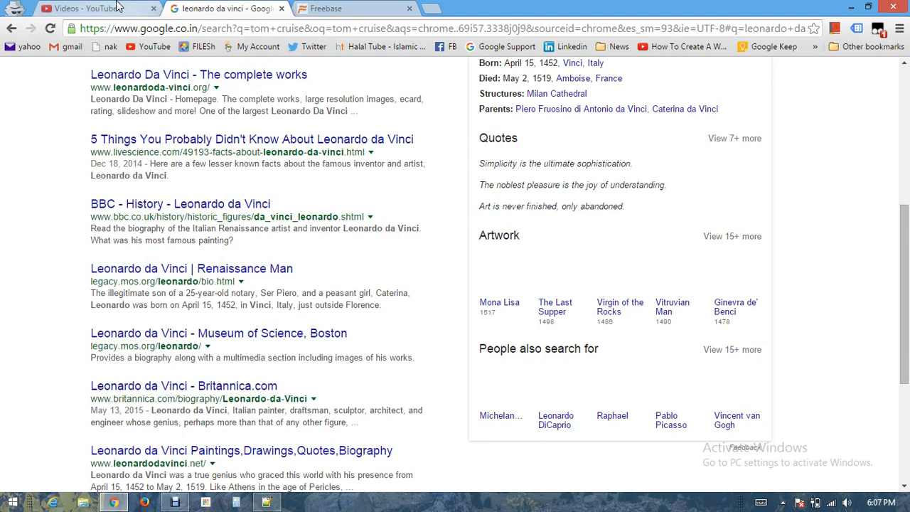
pyautogui.click(267, 500)
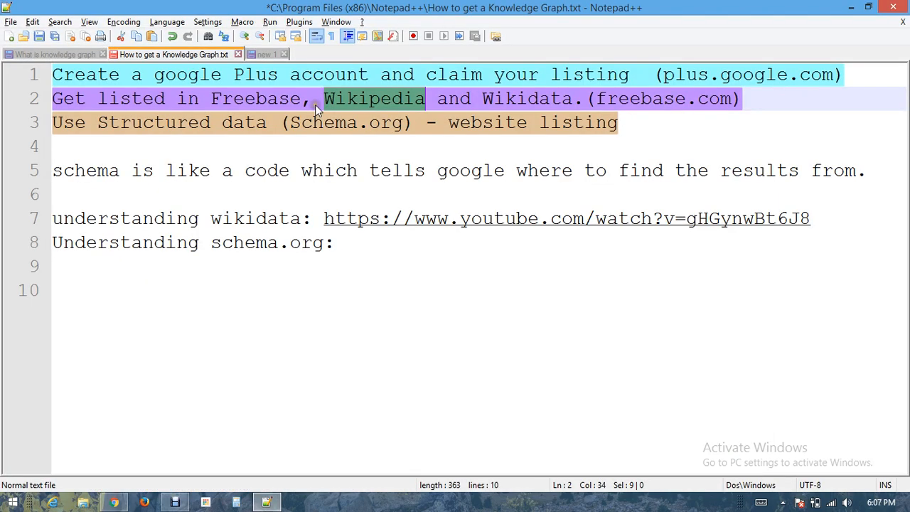
pyautogui.moveTo(387, 152)
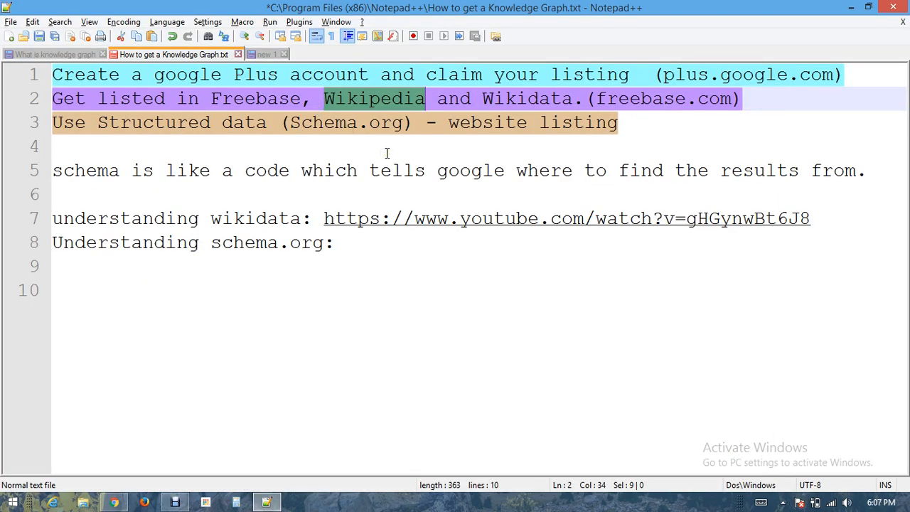
pyautogui.moveTo(469, 122)
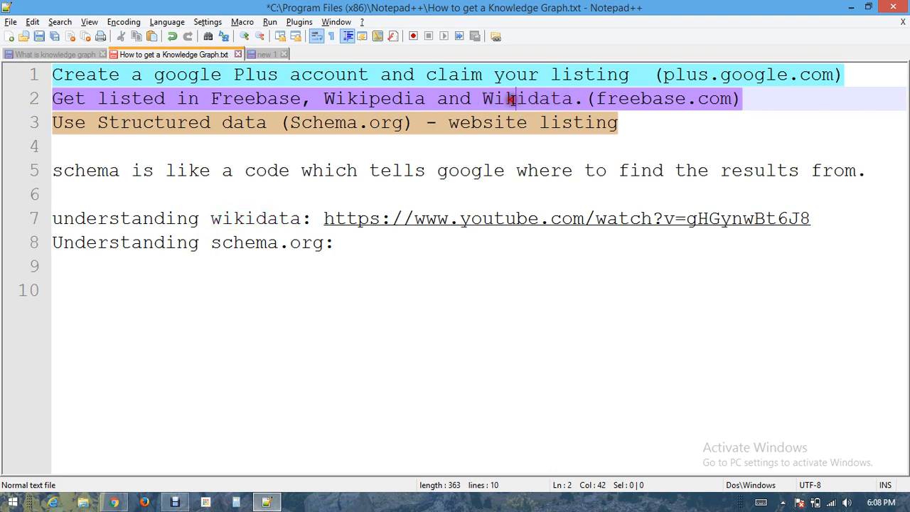
pyautogui.doubleClick(523, 98)
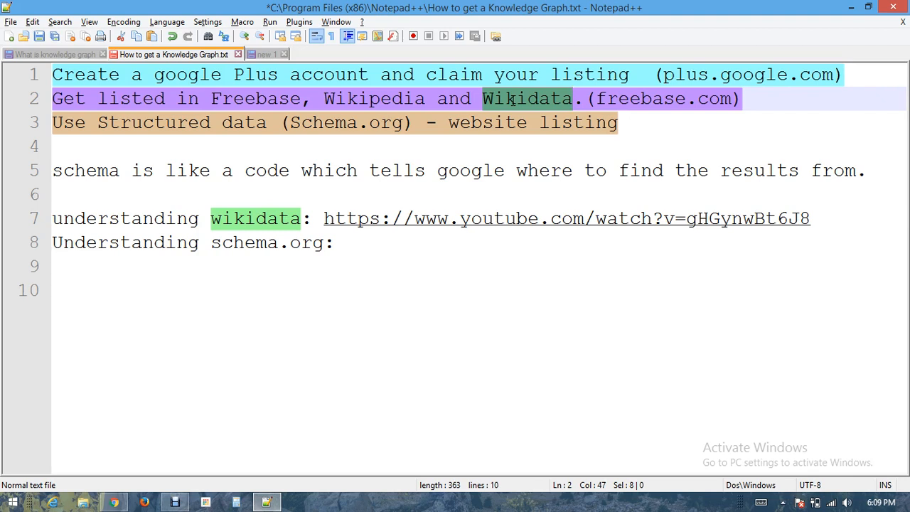
pyautogui.moveTo(540, 102)
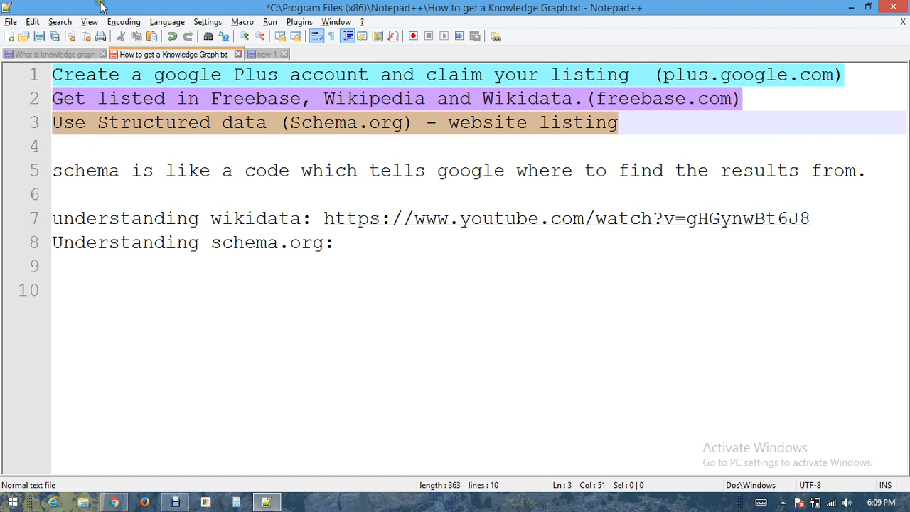
pyautogui.moveTo(395, 134)
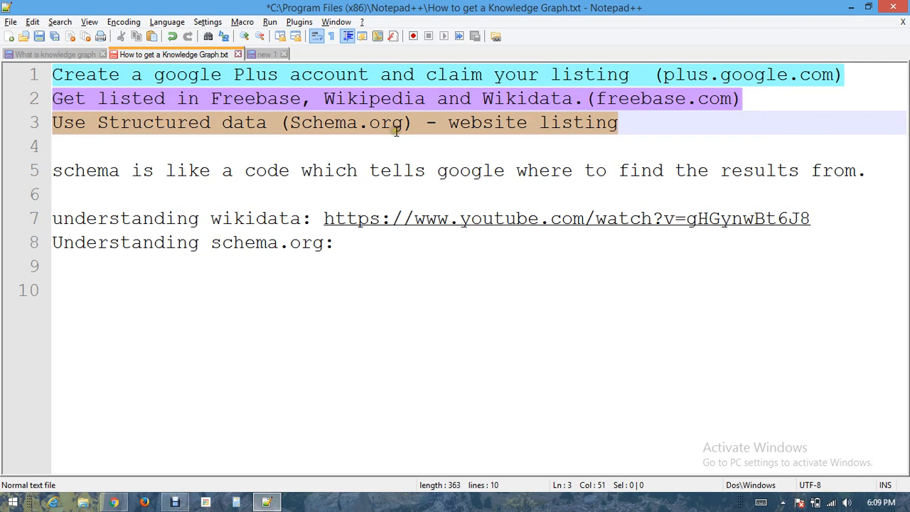